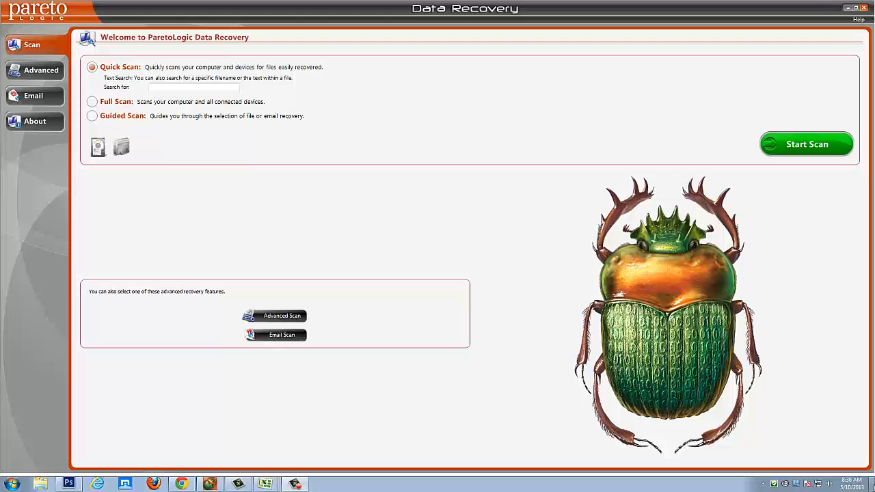
pyautogui.moveTo(298, 441)
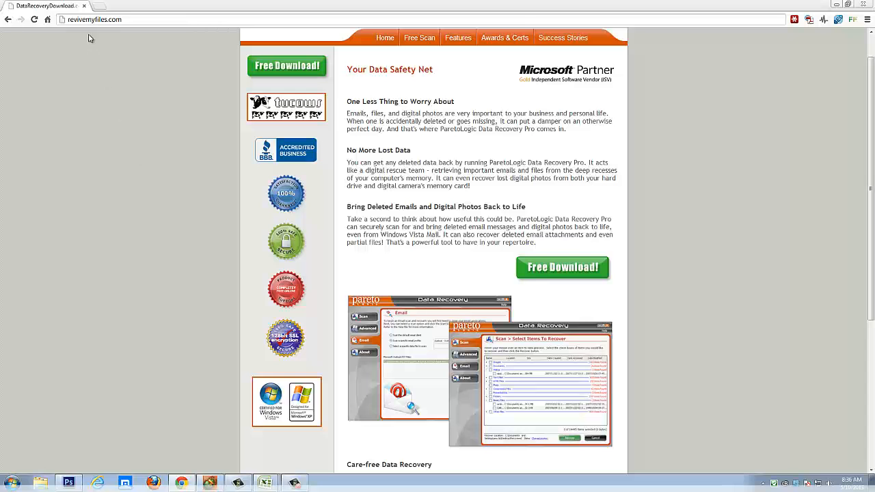
pyautogui.moveTo(93, 34)
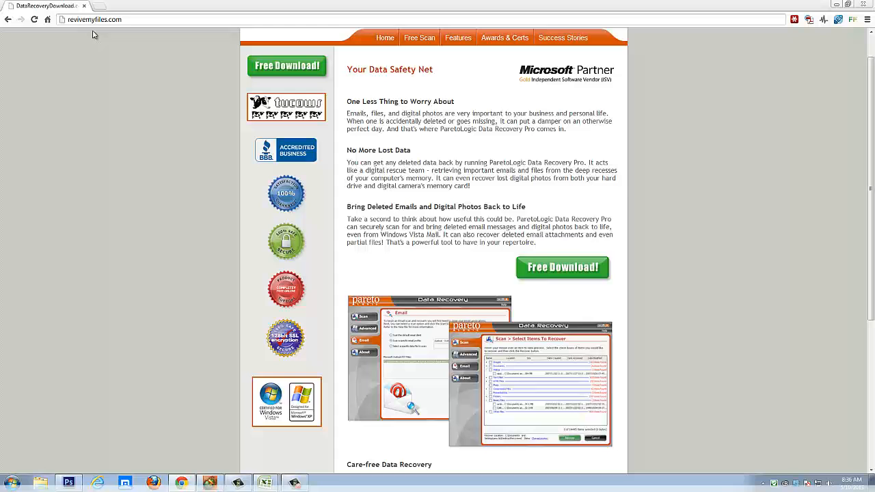
pyautogui.moveTo(164, 82)
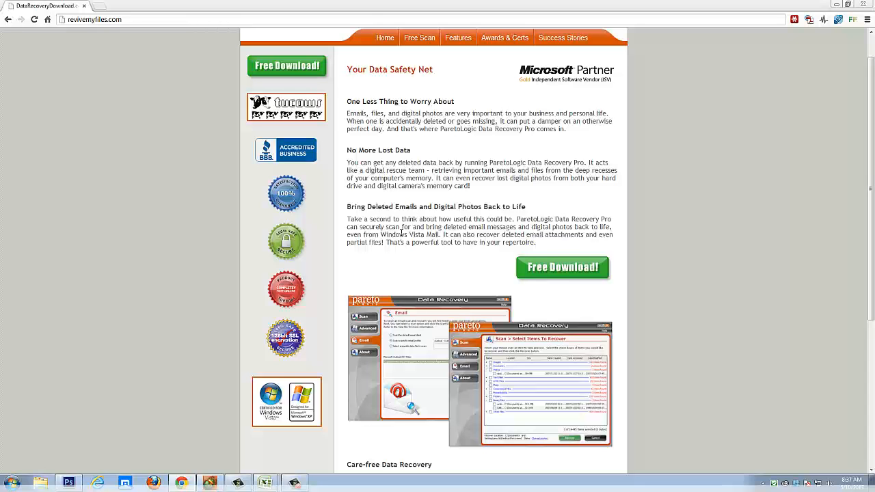
pyautogui.moveTo(120, 178)
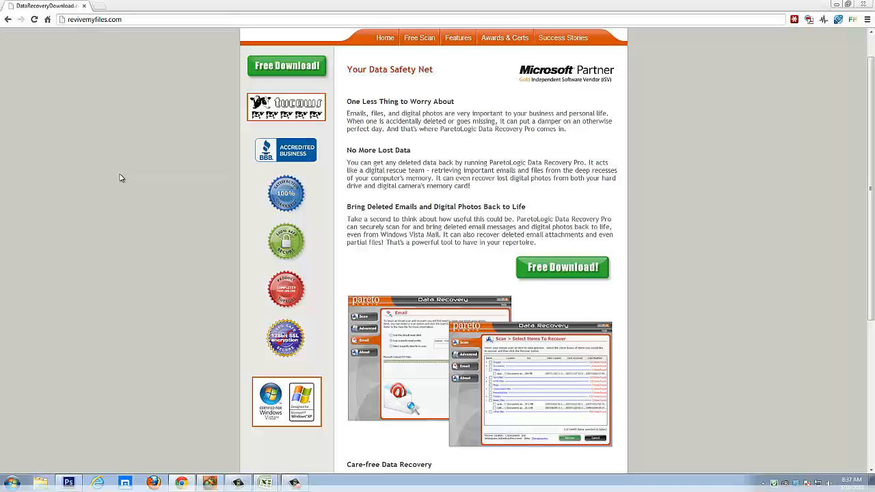
pyautogui.moveTo(211, 462)
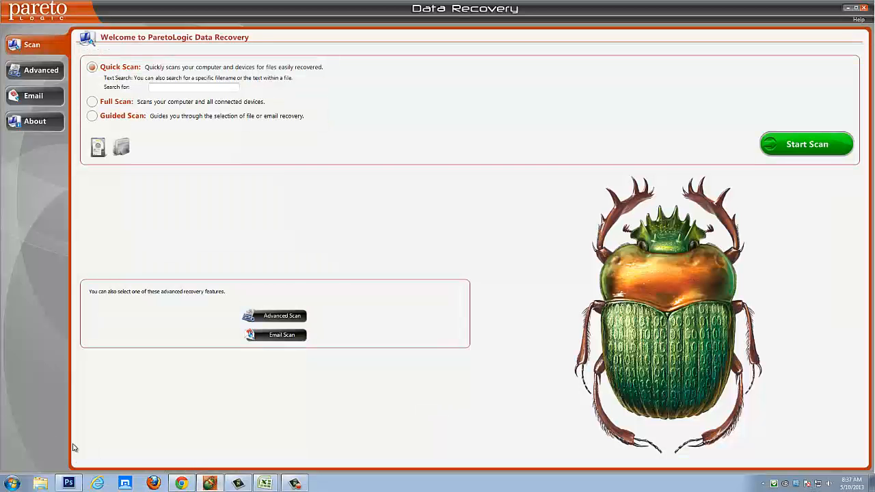
pyautogui.moveTo(31, 434)
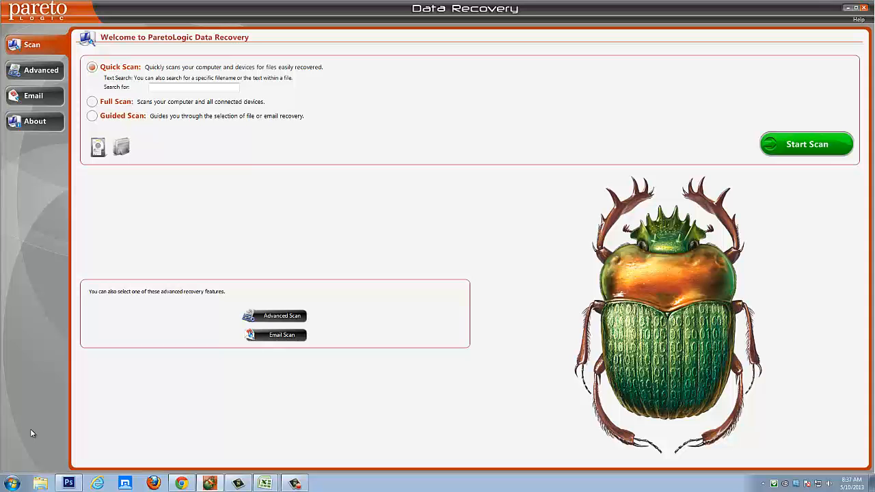
pyautogui.moveTo(46, 364)
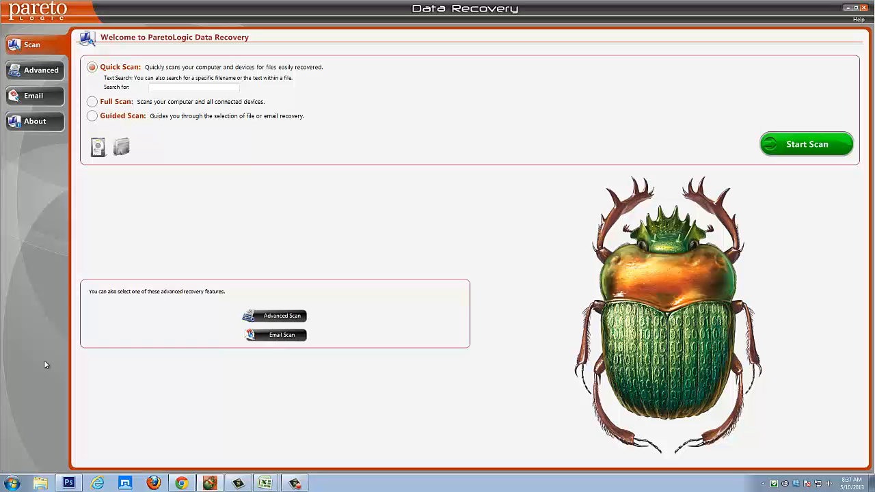
pyautogui.moveTo(129, 245)
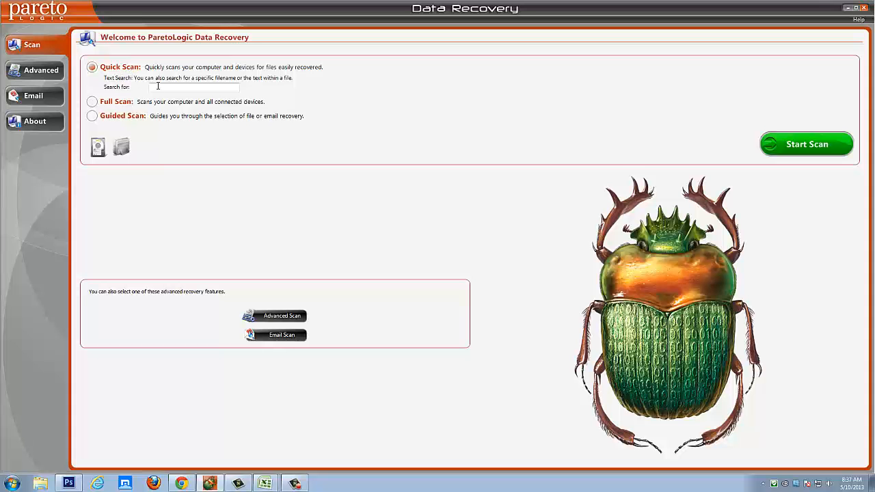
# Cycle the scan choices from Search for and Full Scan, ending on Guided Scan.
pyautogui.click(194, 86)
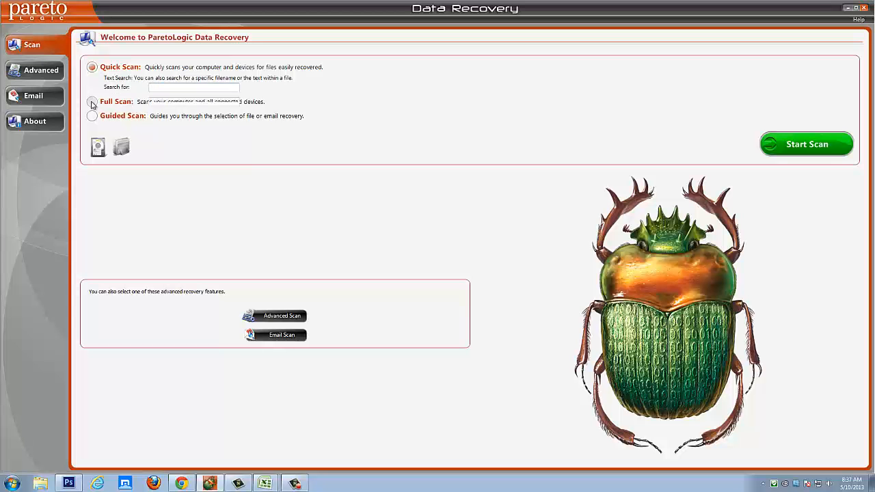
pyautogui.click(92, 101)
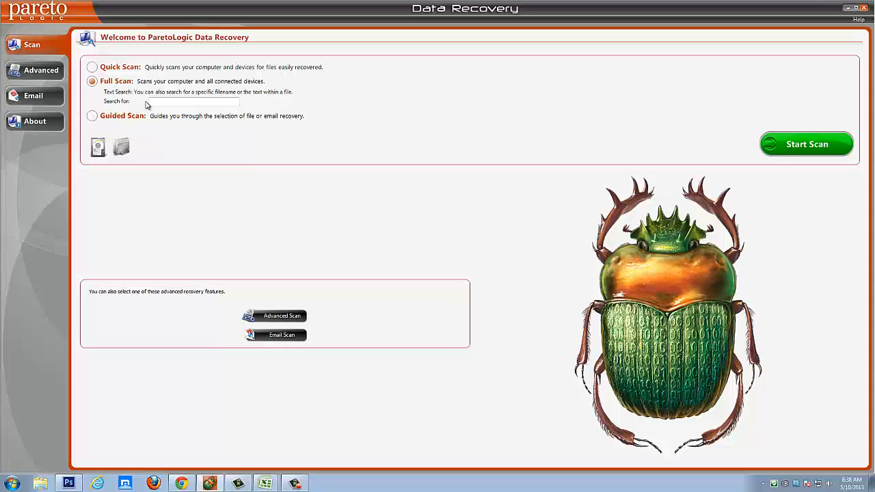
pyautogui.moveTo(114, 103)
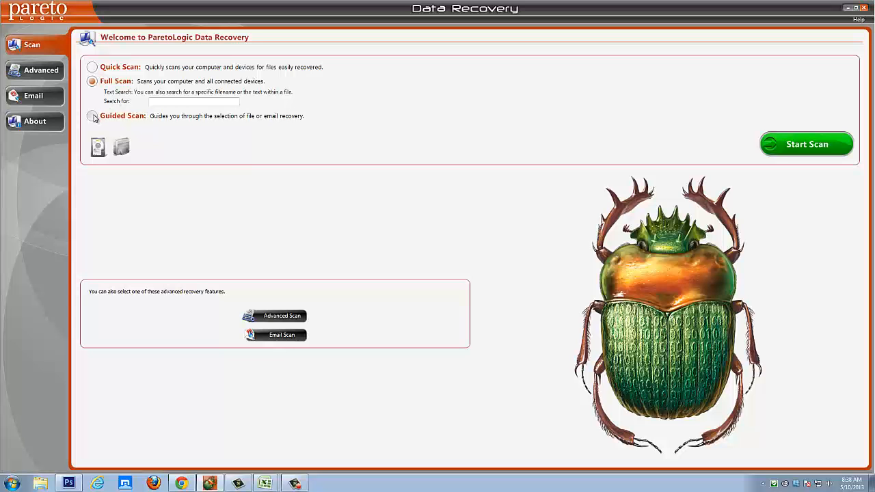
pyautogui.click(92, 116)
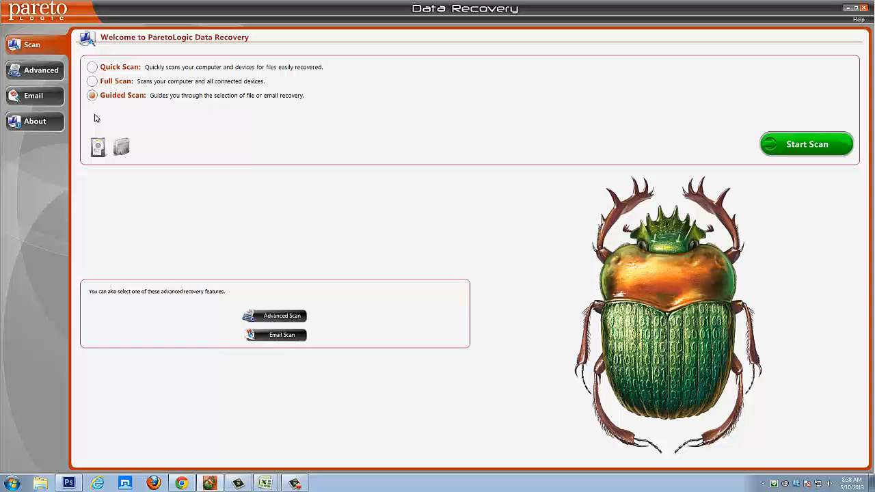
pyautogui.moveTo(176, 130)
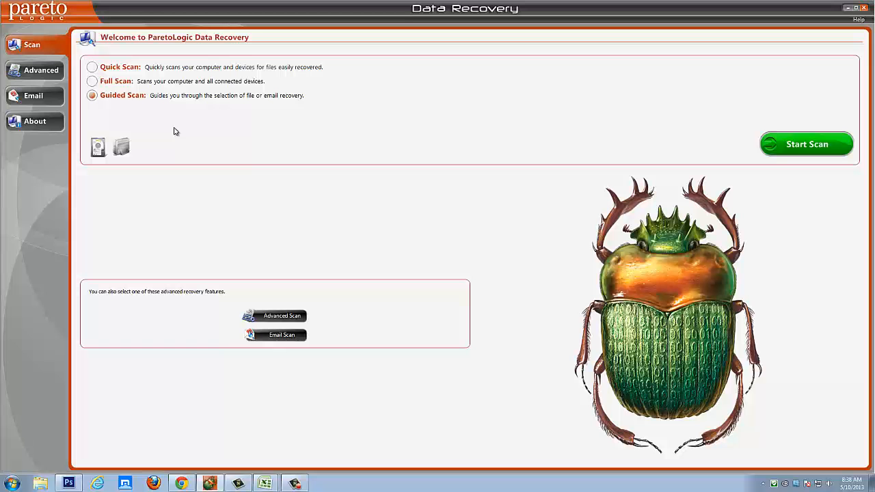
pyautogui.moveTo(41, 84)
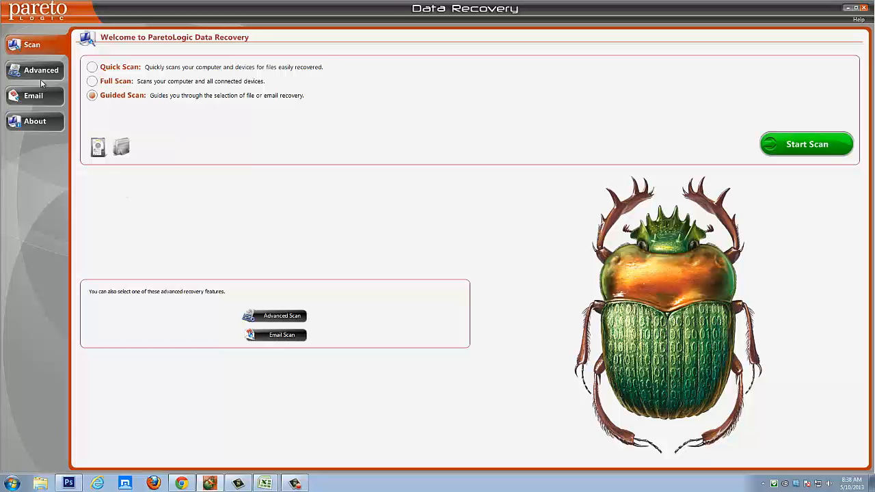
# Leave only My Book (K:) ticked in the Advanced options, then show the Email options.
pyautogui.click(41, 70)
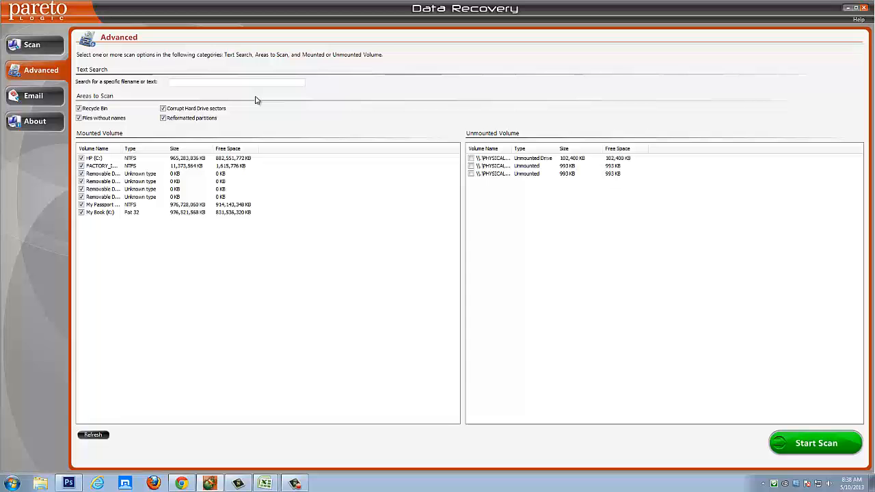
pyautogui.moveTo(289, 101)
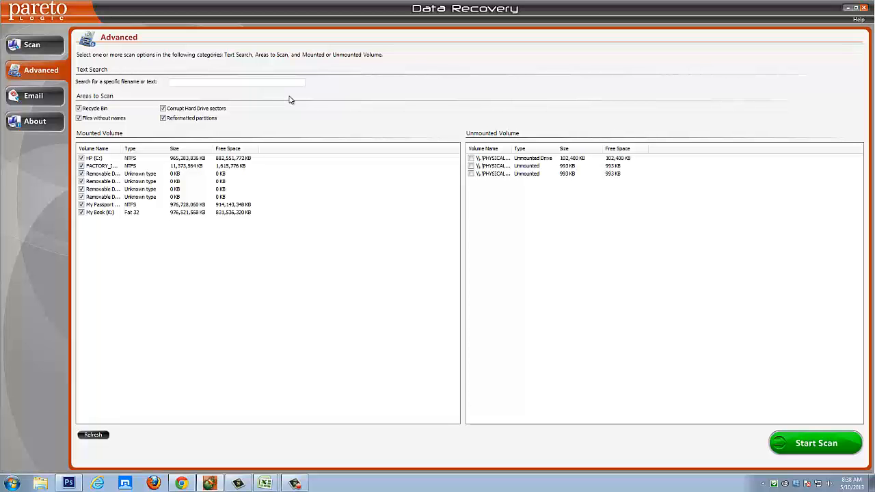
pyautogui.moveTo(305, 105)
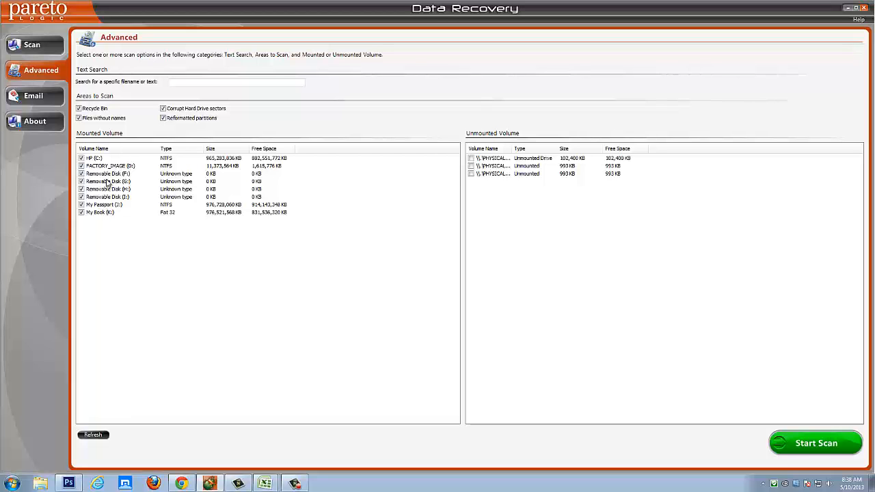
pyautogui.moveTo(109, 210)
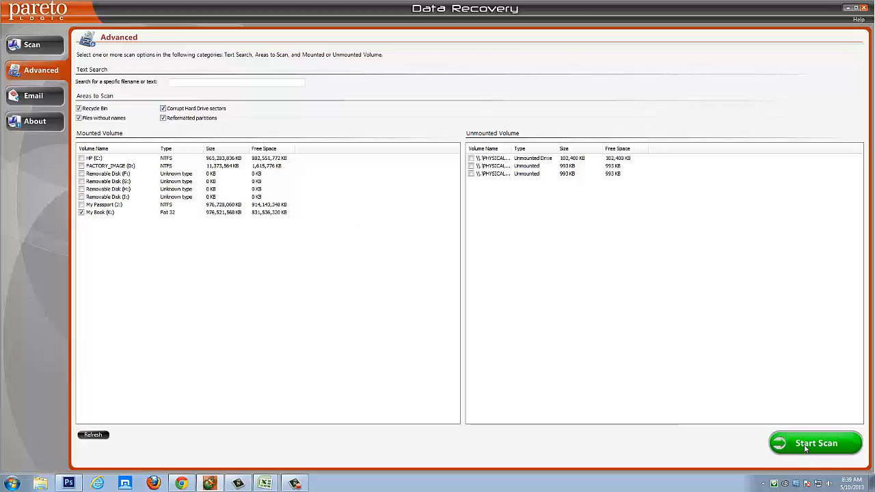
pyautogui.moveTo(345, 313)
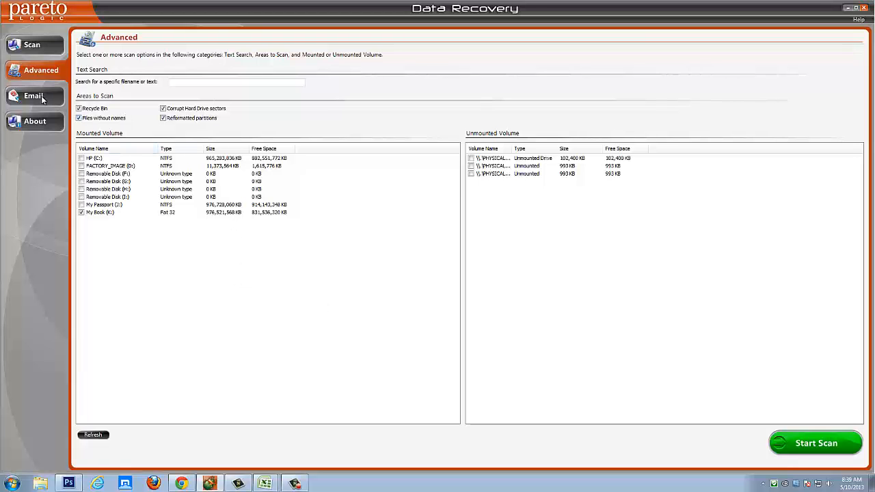
pyautogui.click(33, 96)
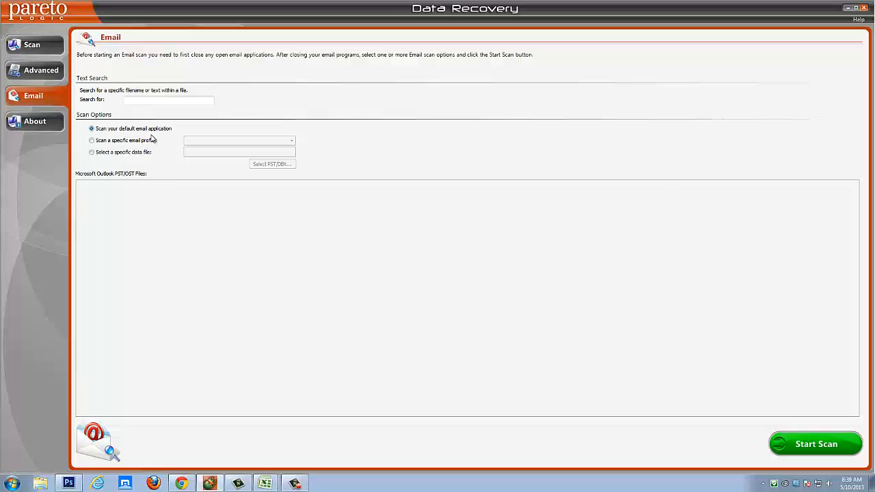
# Target the Windows Mail - Main Identity email profile and return to the Scan screen.
pyautogui.click(92, 140)
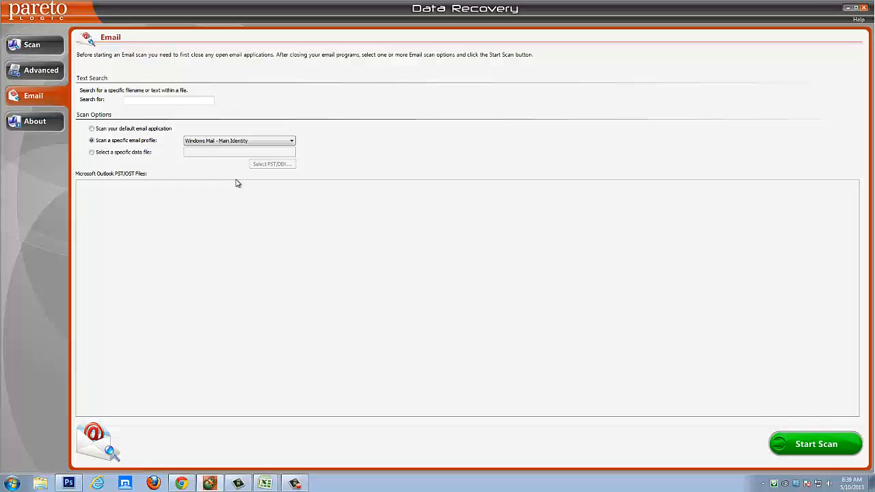
pyautogui.moveTo(172, 170)
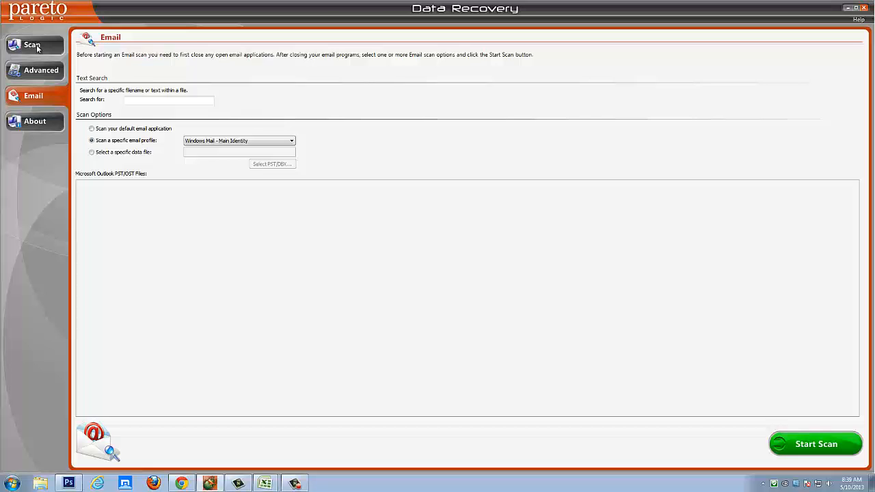
pyautogui.click(31, 44)
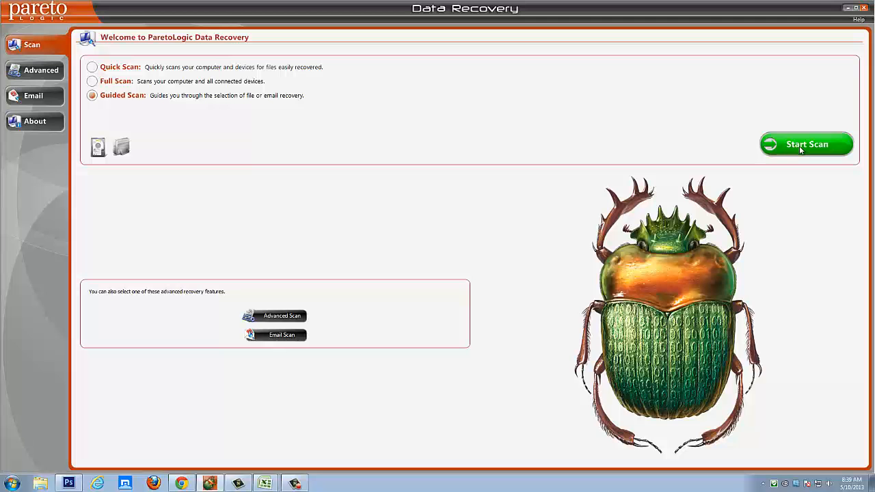
# In the guided wizard, try the reformatted-drive and hard-drive options, settling on lost emails.
pyautogui.click(806, 144)
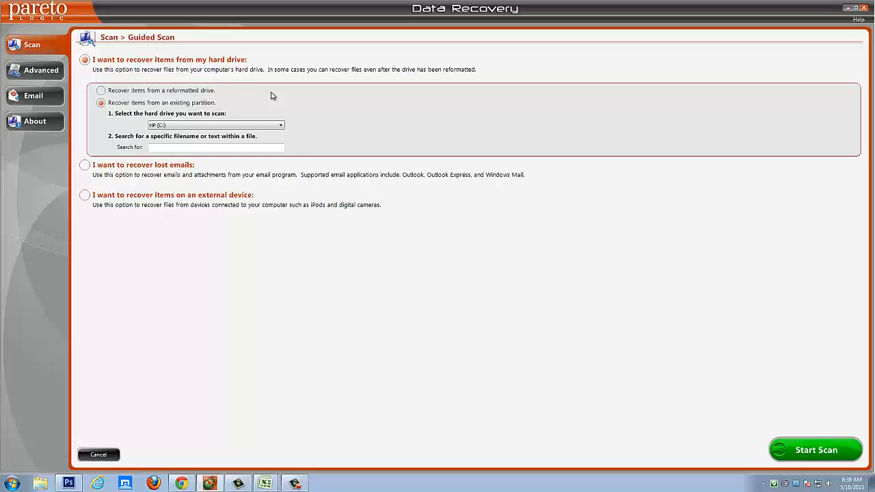
pyautogui.moveTo(115, 80)
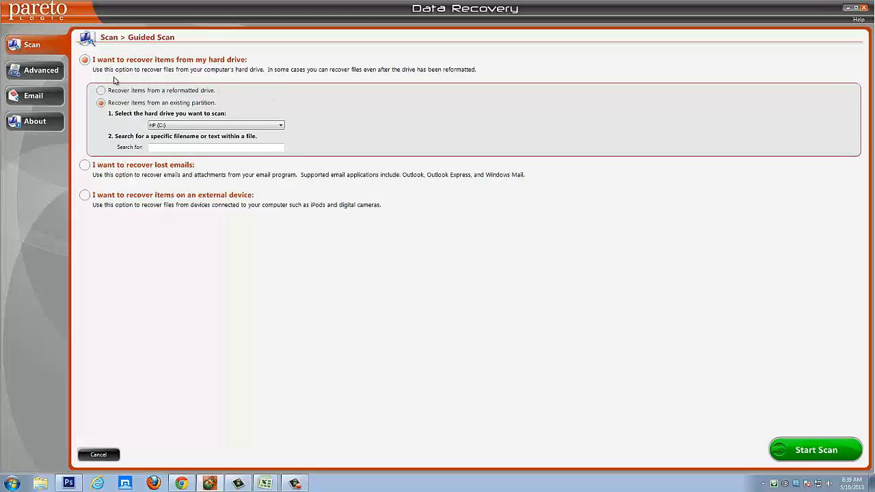
pyautogui.moveTo(213, 76)
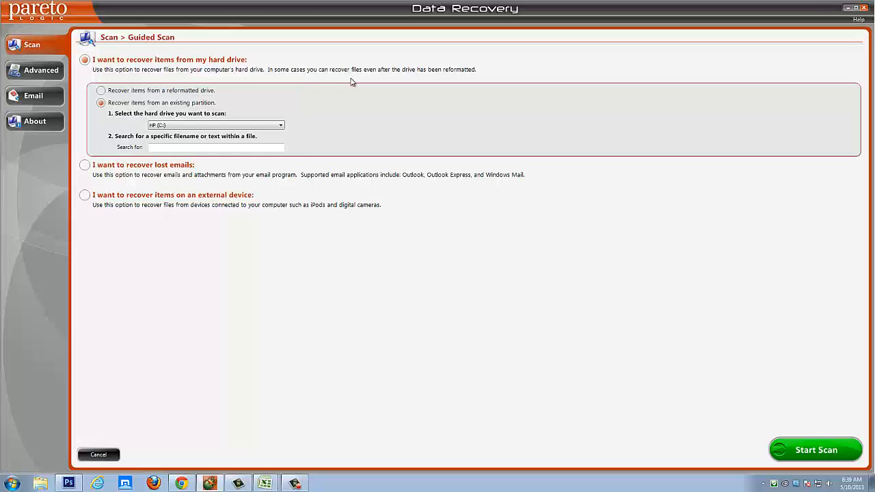
pyautogui.moveTo(417, 78)
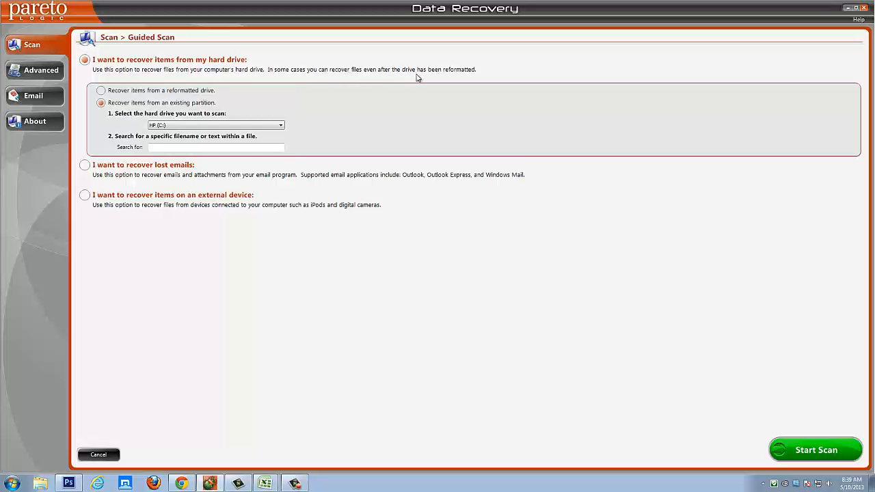
pyautogui.moveTo(109, 114)
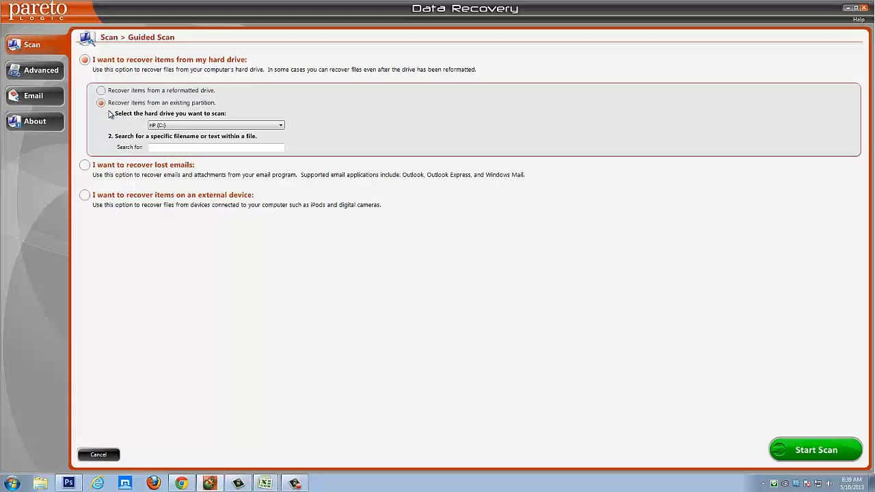
pyautogui.click(101, 91)
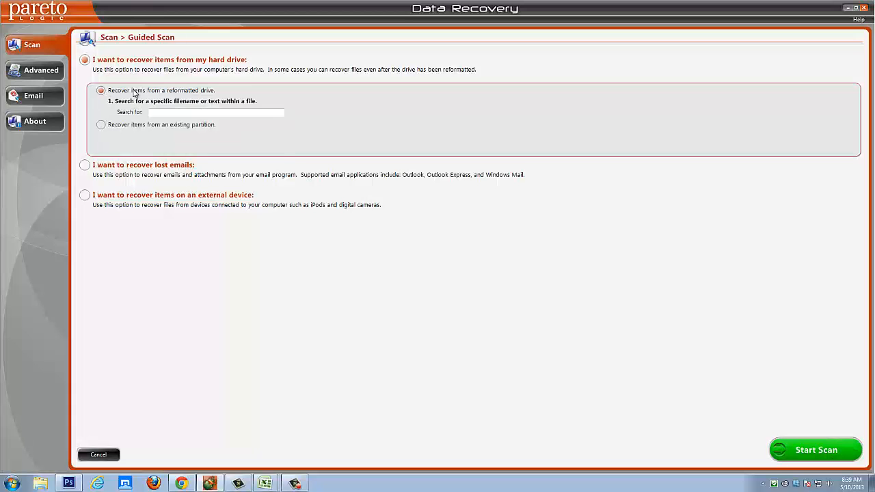
pyautogui.moveTo(136, 106)
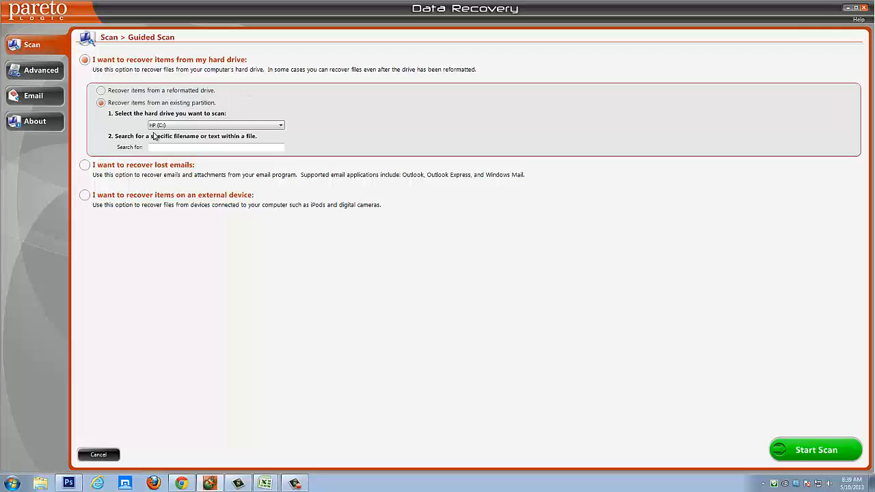
pyautogui.click(280, 125)
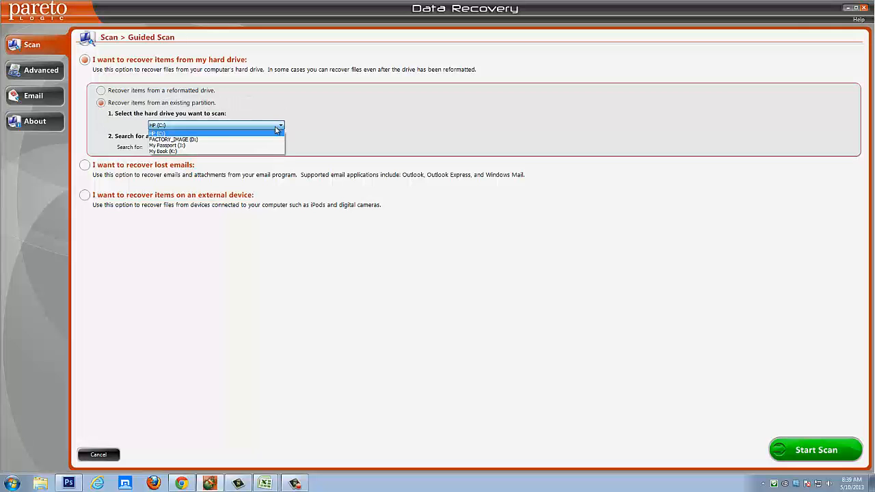
pyautogui.moveTo(171, 140)
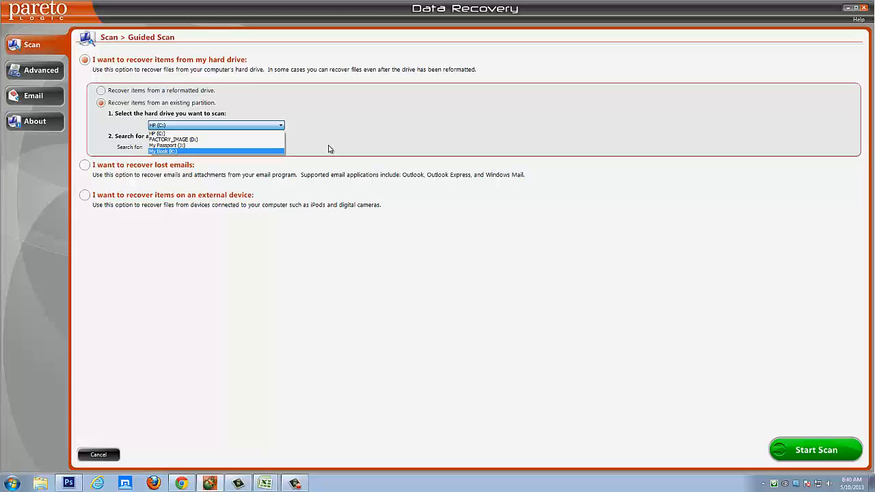
pyautogui.click(157, 131)
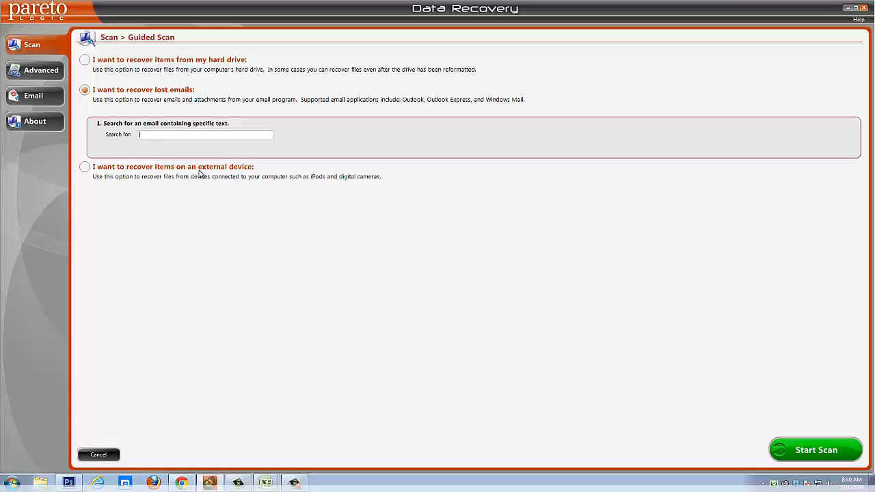
pyautogui.moveTo(296, 179)
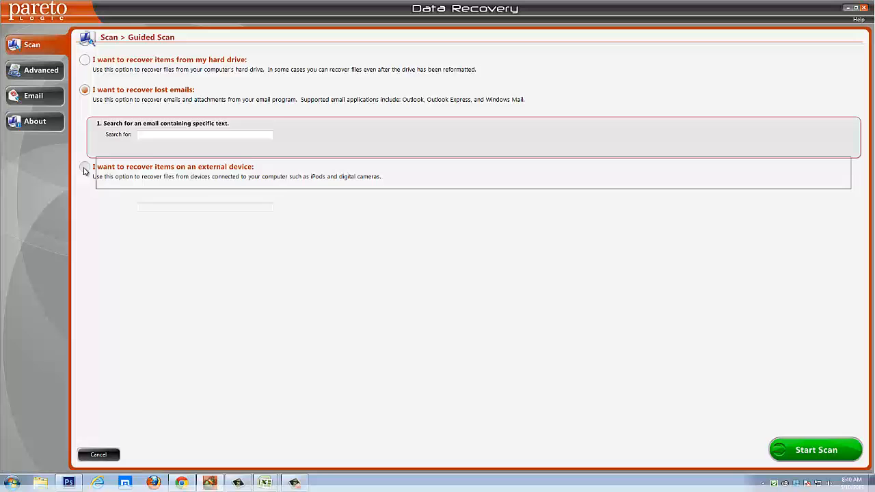
# Choose external-device recovery, trying removable disks G and F before selecting I.
pyautogui.click(85, 166)
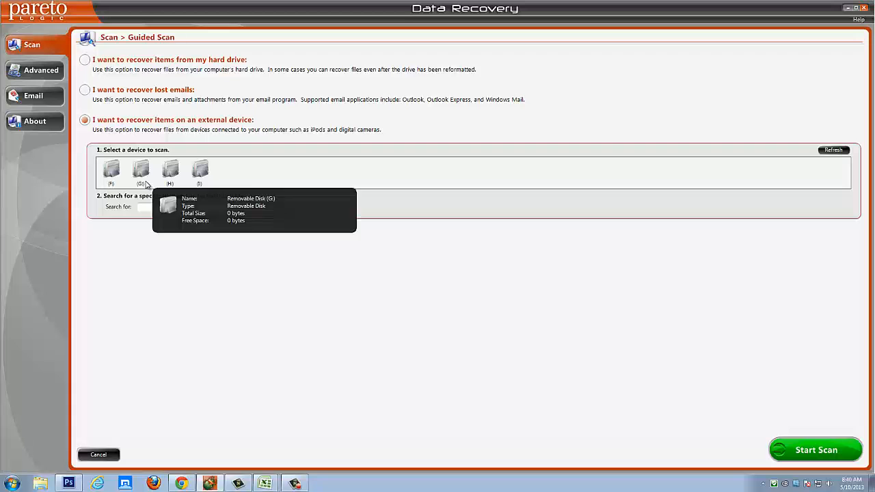
pyautogui.click(140, 171)
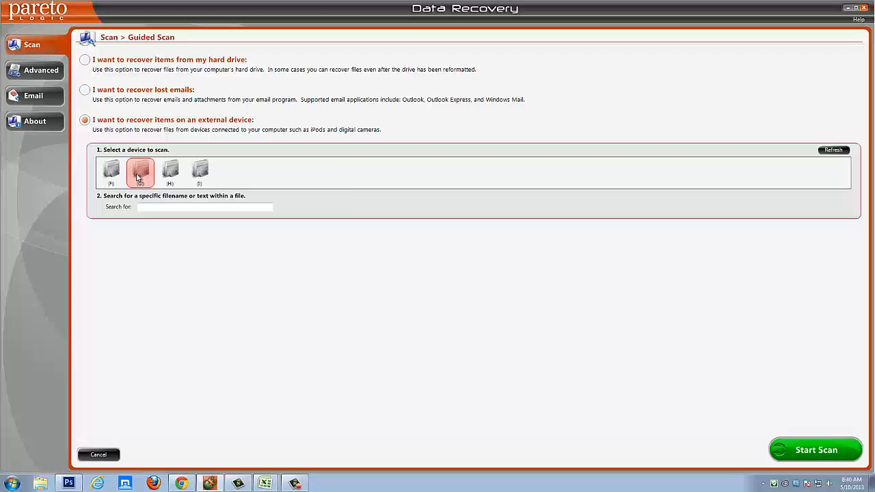
pyautogui.click(111, 171)
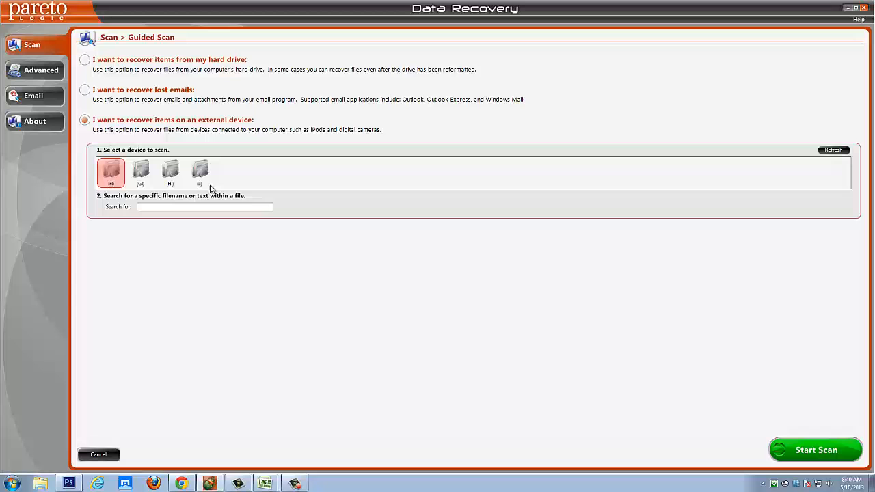
pyautogui.moveTo(258, 259)
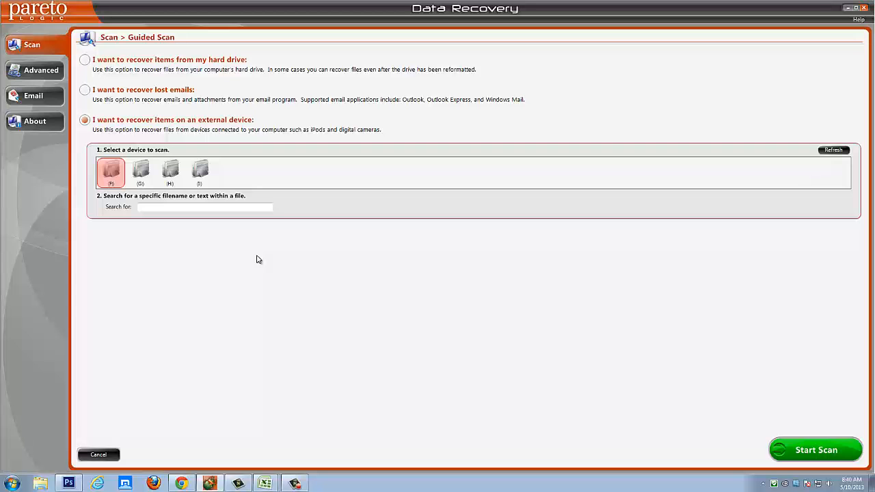
pyautogui.moveTo(187, 306)
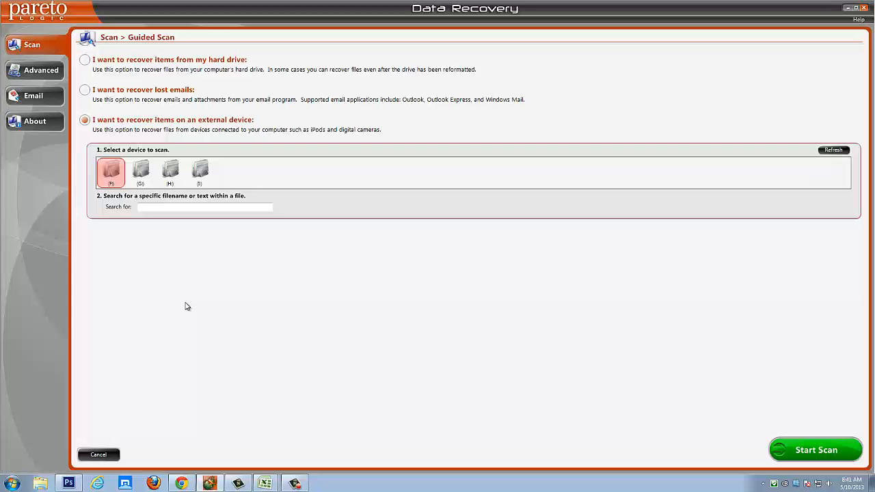
pyautogui.moveTo(249, 174)
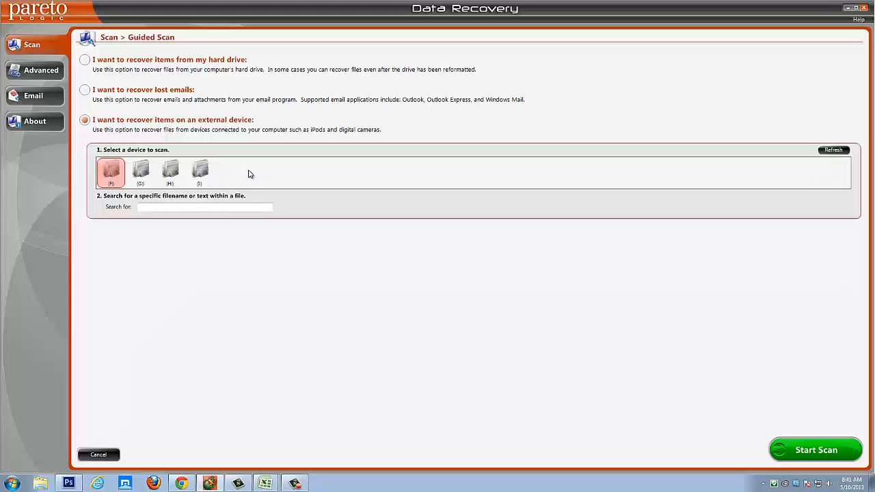
pyautogui.click(199, 173)
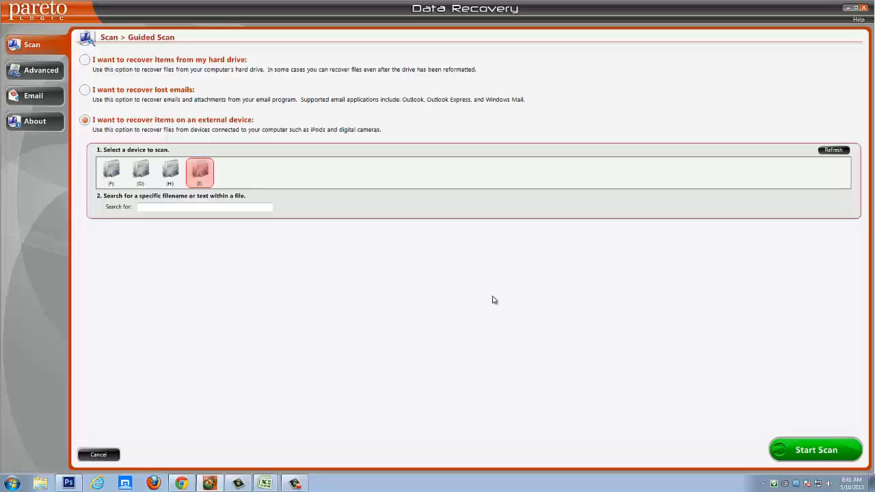
pyautogui.moveTo(72, 102)
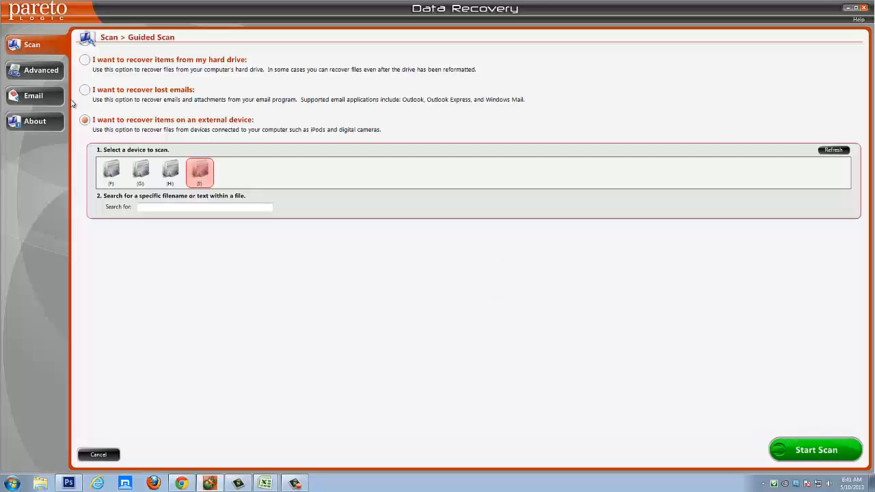
# Show the Advanced scan page with My Book (K:) still the ticked volume.
pyautogui.click(41, 69)
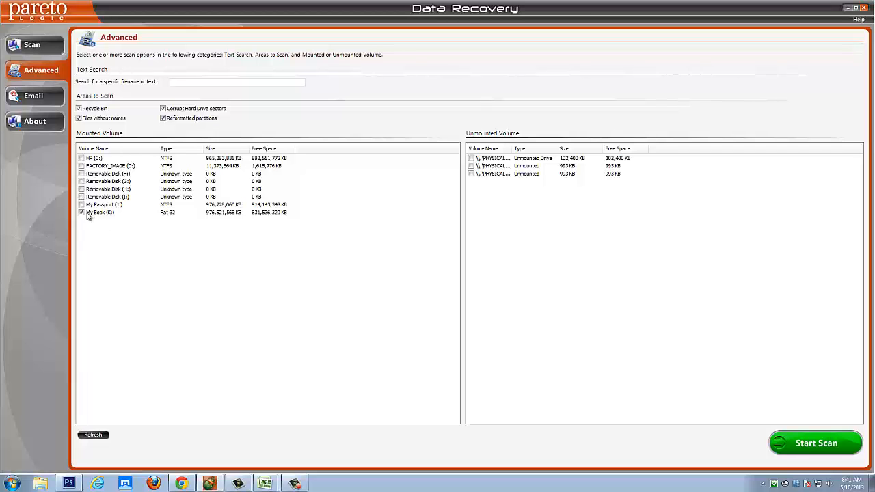
pyautogui.moveTo(96, 218)
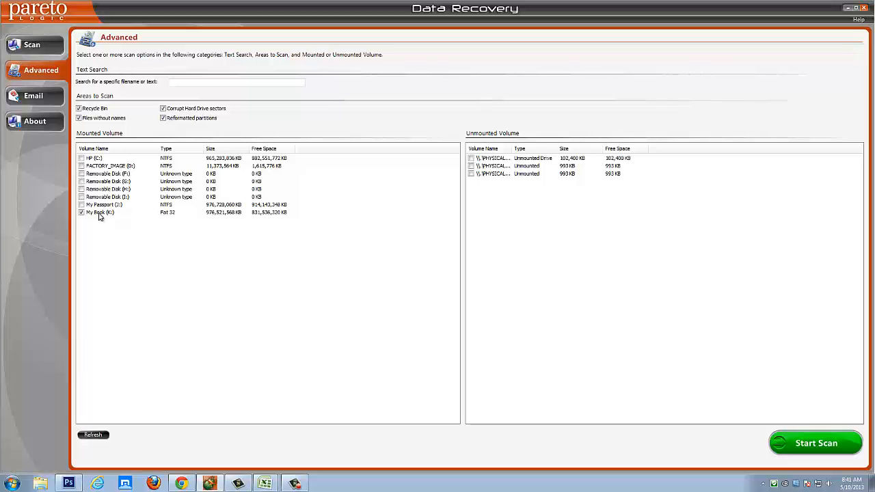
pyautogui.moveTo(589, 383)
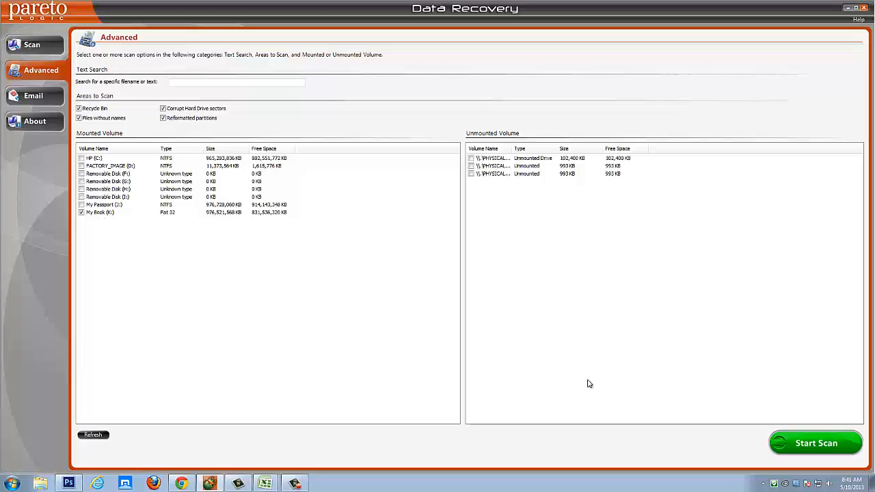
# Start the advanced scan of My Book (K:), expanding and collapsing the found Folders.
pyautogui.click(816, 443)
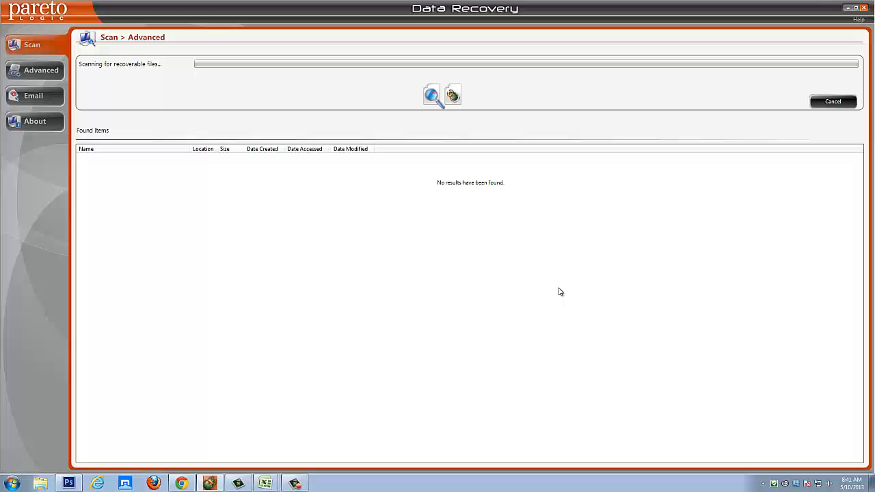
pyautogui.moveTo(552, 277)
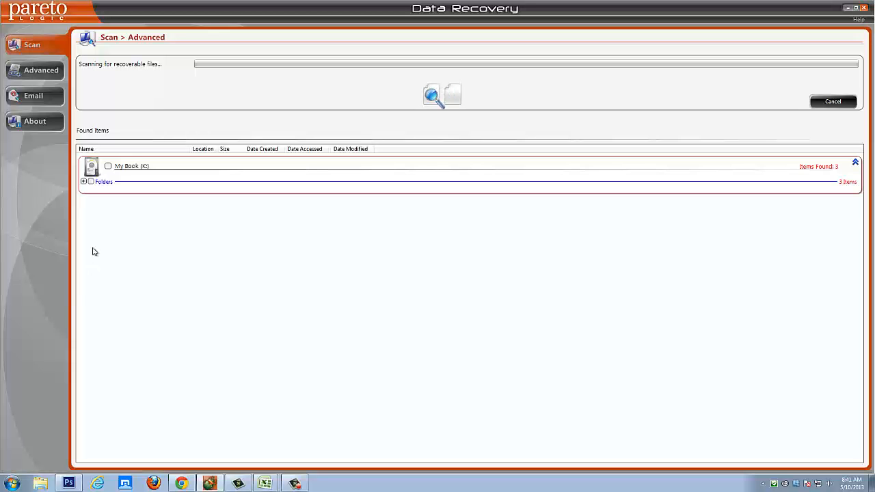
pyautogui.click(83, 181)
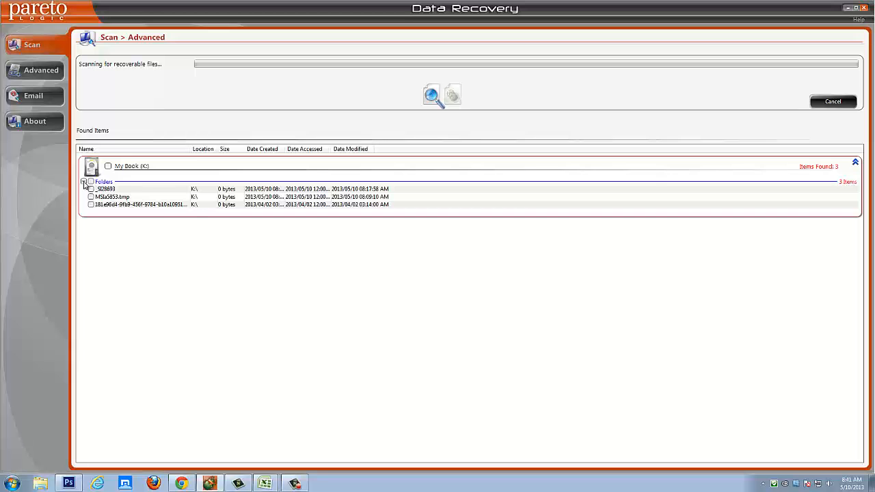
pyautogui.click(84, 182)
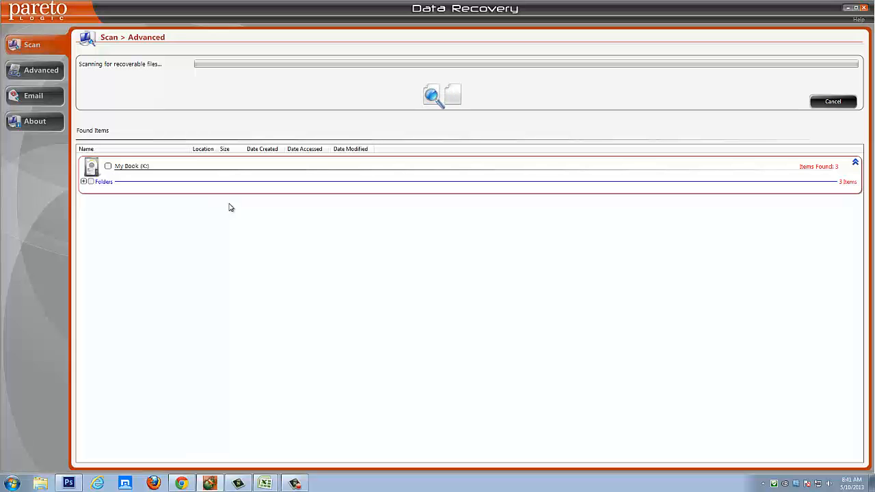
pyautogui.moveTo(185, 219)
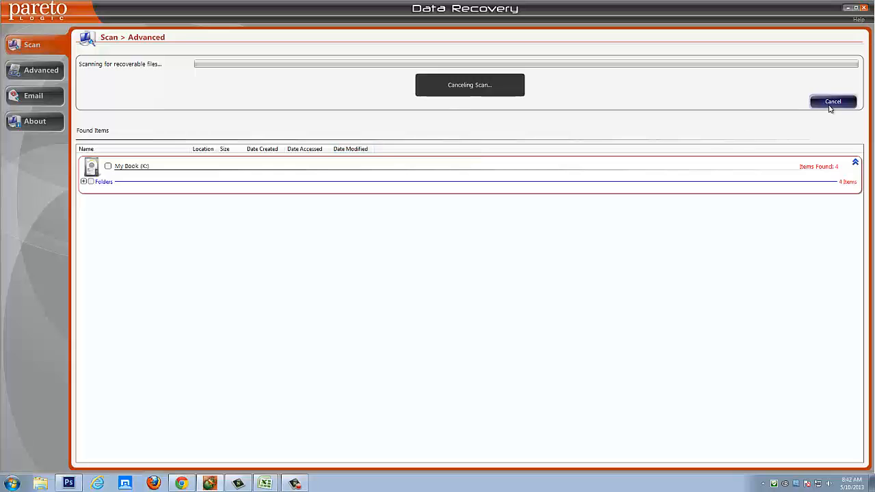
# Stop the scan, refresh volumes to choose PATRIOT (L:), and start a new scan.
pyautogui.click(832, 101)
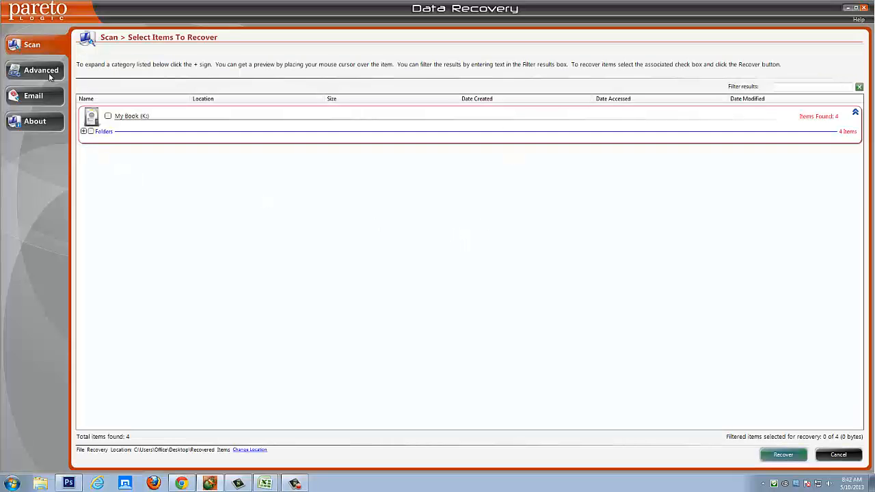
pyautogui.click(41, 70)
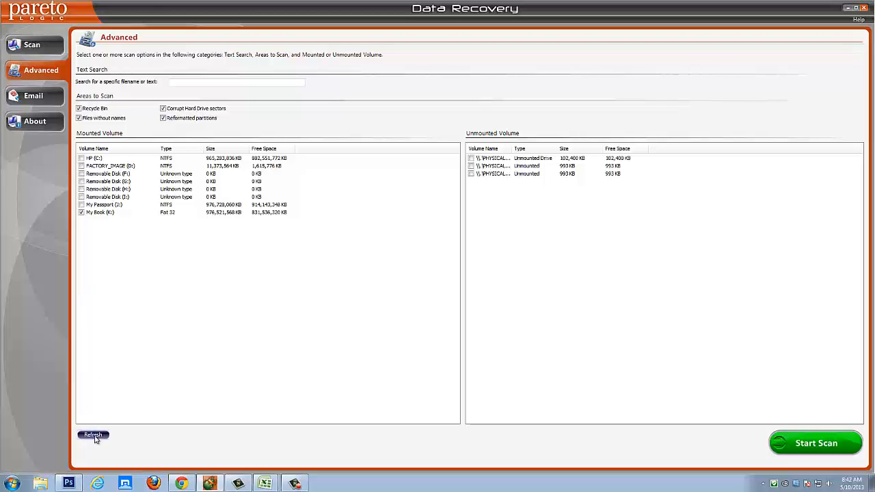
pyautogui.click(92, 435)
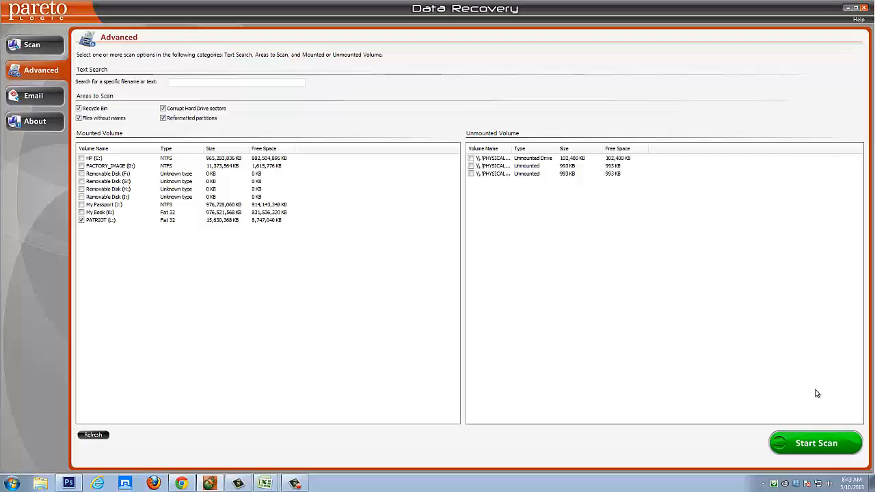
pyautogui.click(816, 442)
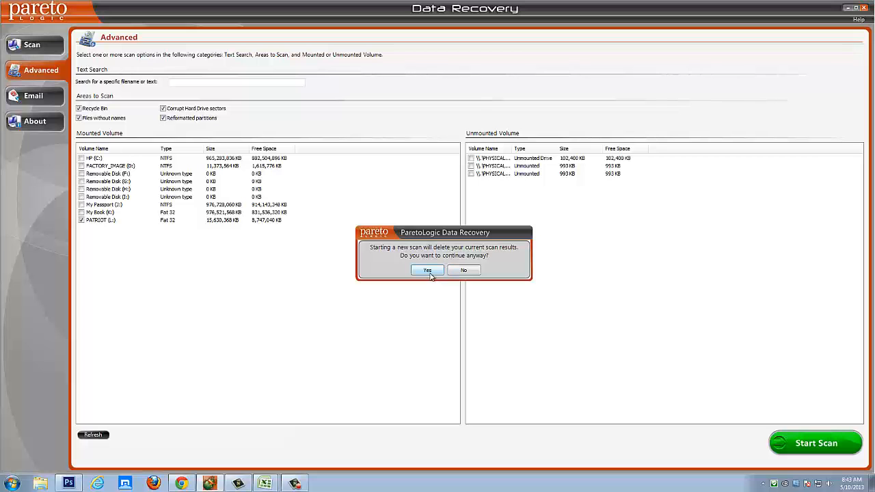
# Confirm discarding old results and let the PATRIOT (L:) scan find 1973 items.
pyautogui.click(427, 270)
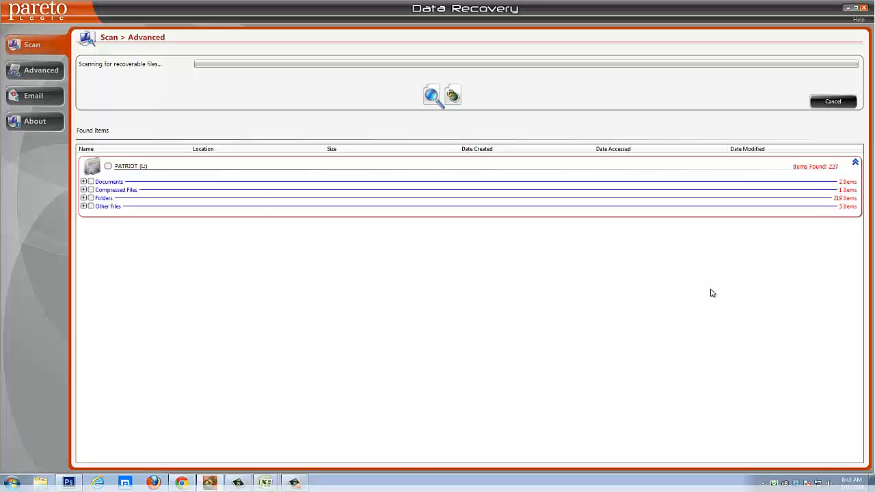
pyautogui.moveTo(143, 254)
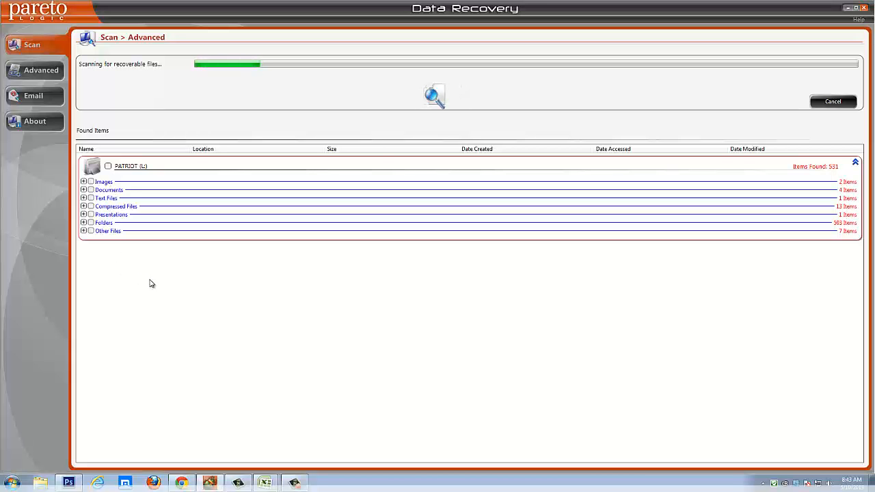
pyautogui.moveTo(177, 283)
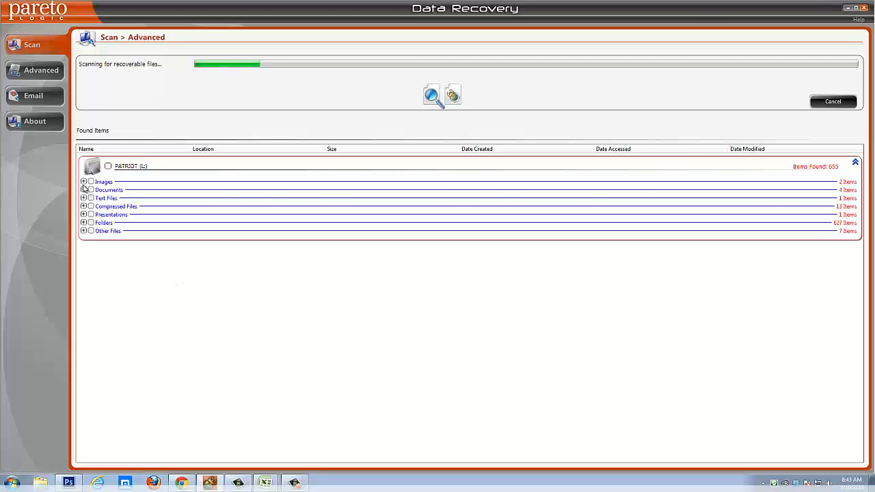
pyautogui.click(83, 181)
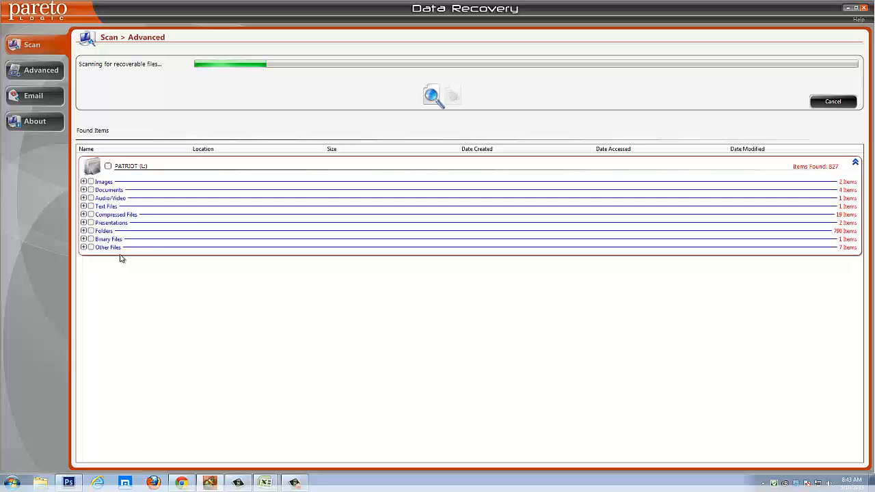
pyautogui.moveTo(250, 338)
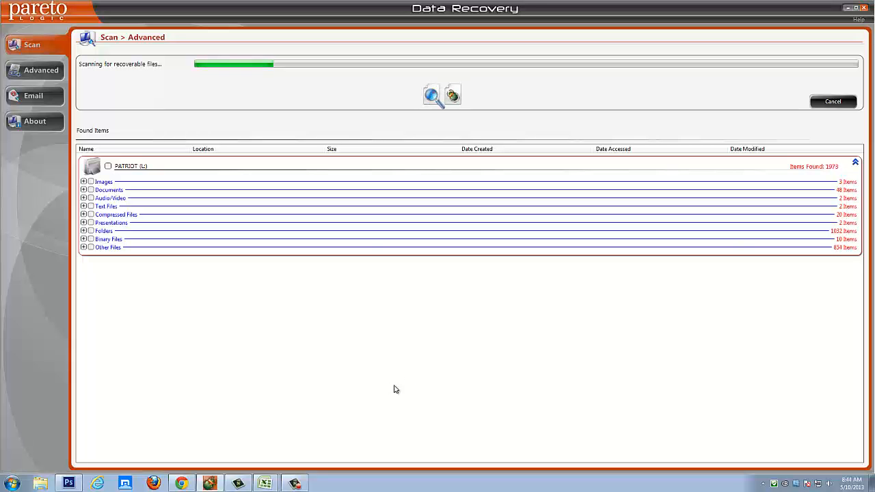
pyautogui.moveTo(760, 141)
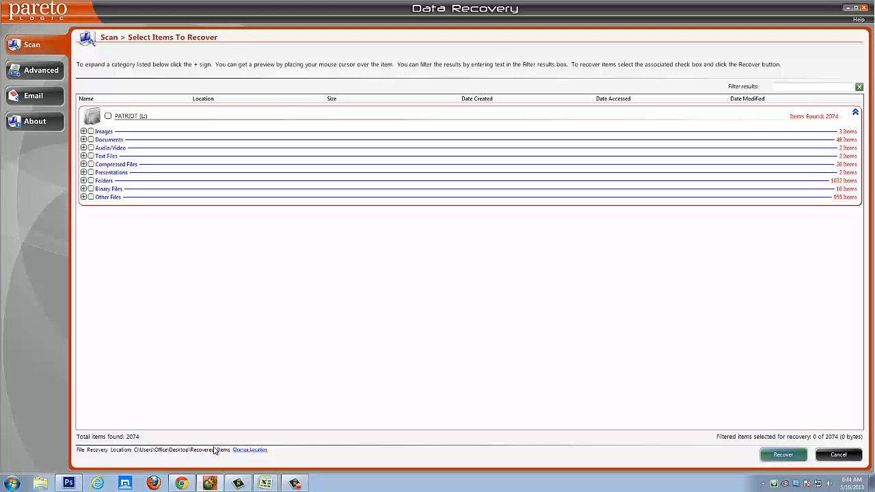
pyautogui.moveTo(247, 455)
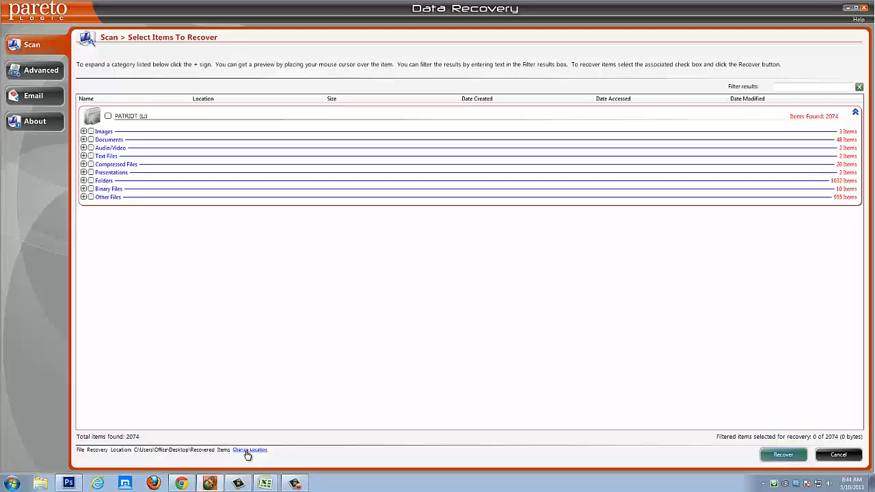
pyautogui.moveTo(777, 456)
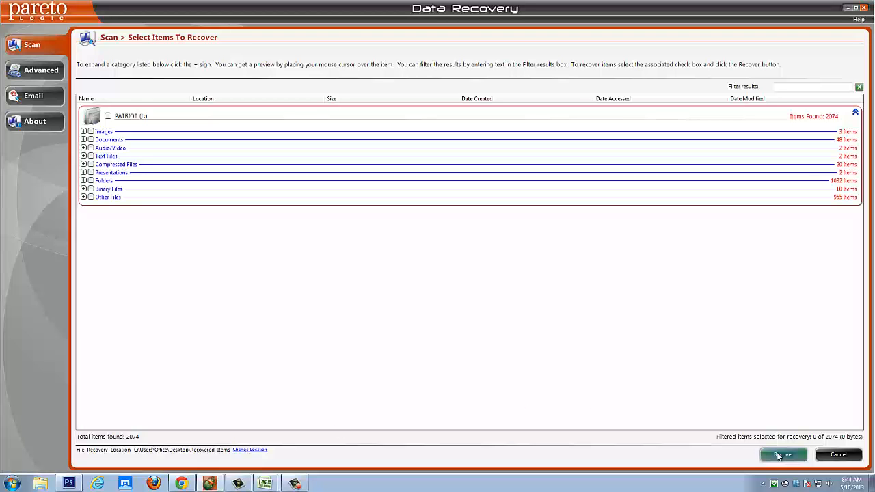
pyautogui.moveTo(331, 340)
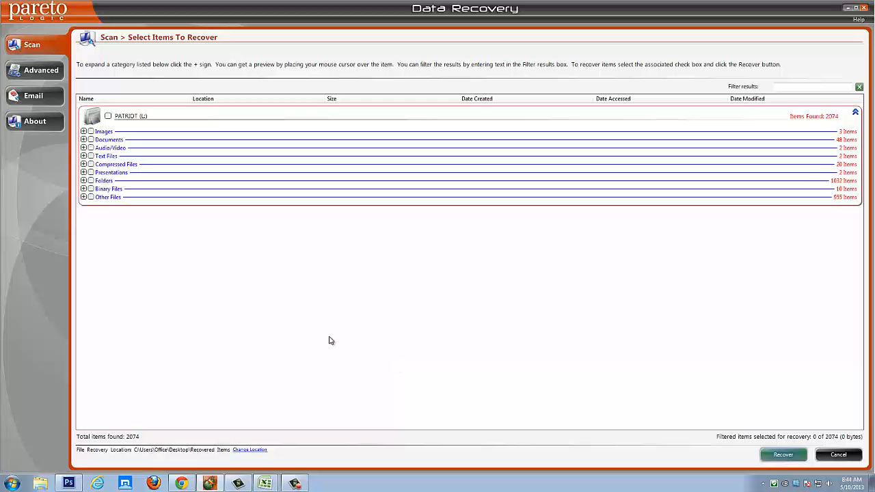
pyautogui.moveTo(322, 335)
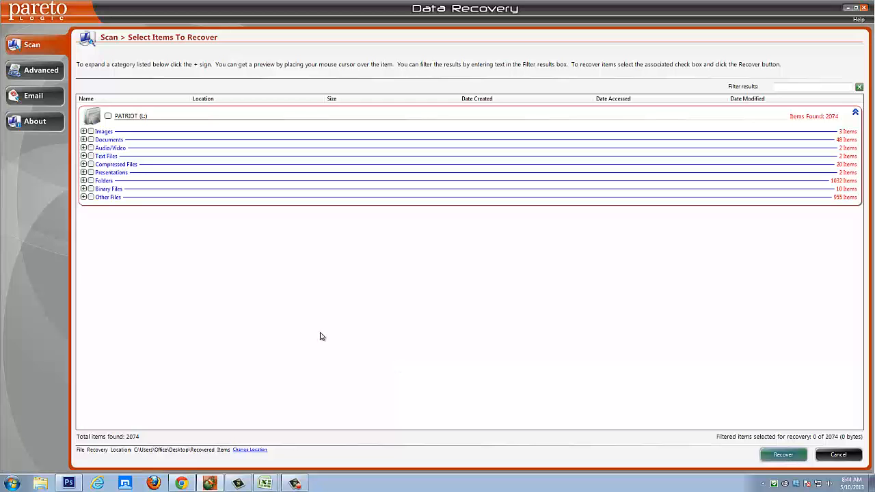
pyautogui.moveTo(838, 454)
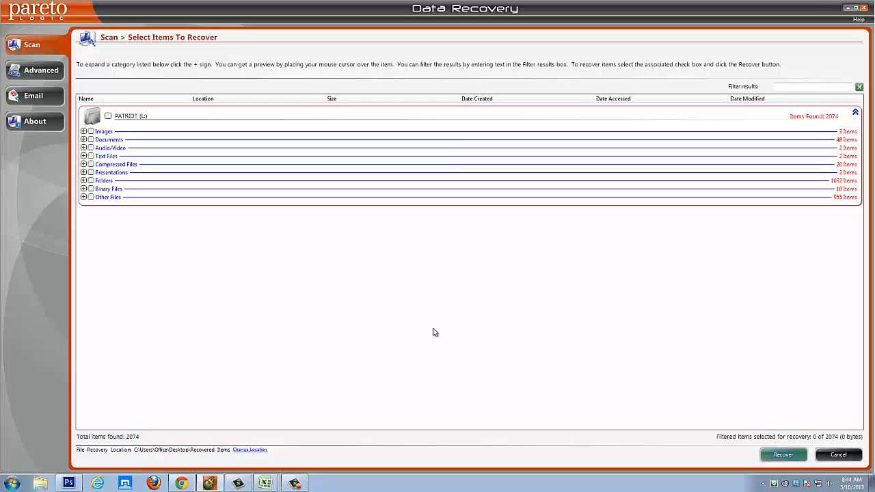
pyautogui.moveTo(413, 316)
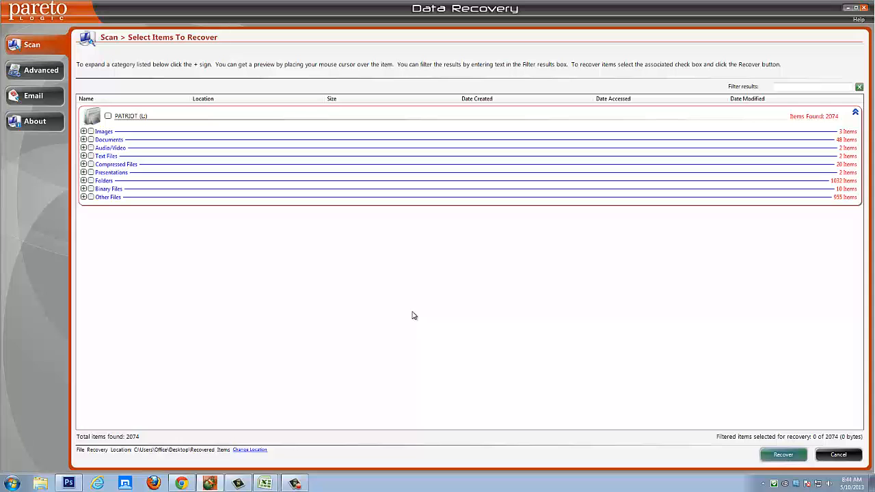
pyautogui.moveTo(224, 311)
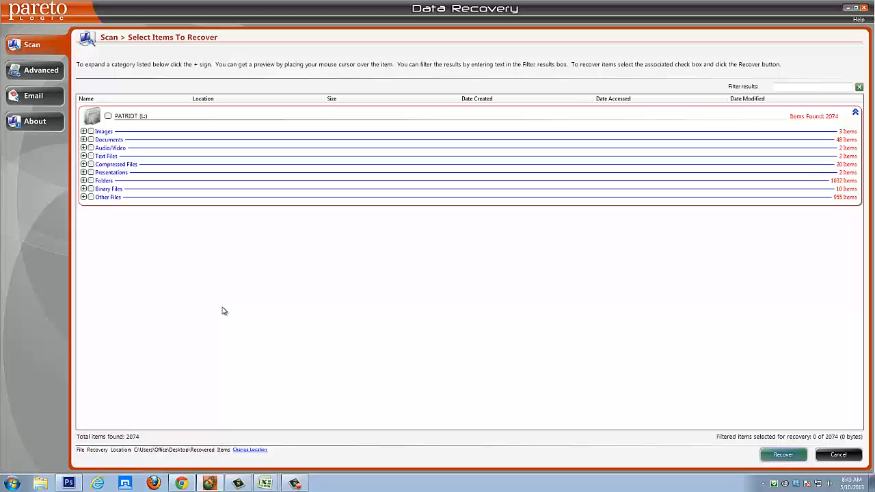
pyautogui.moveTo(181, 305)
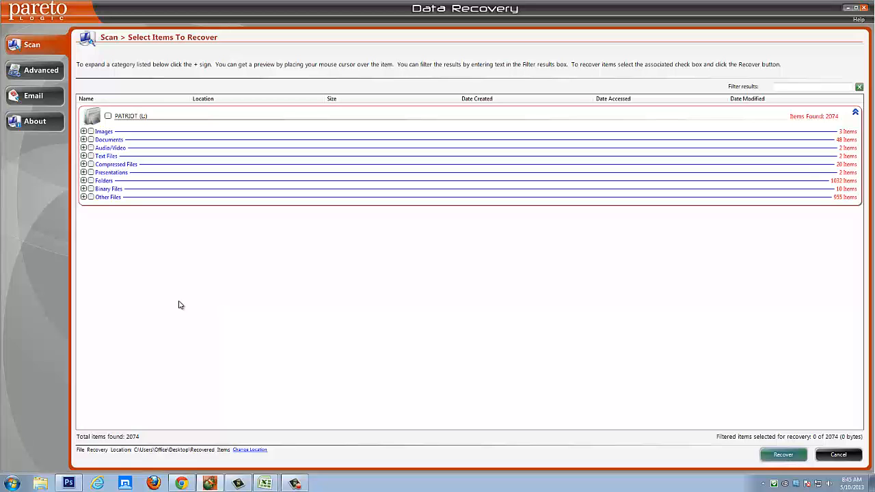
pyautogui.moveTo(189, 292)
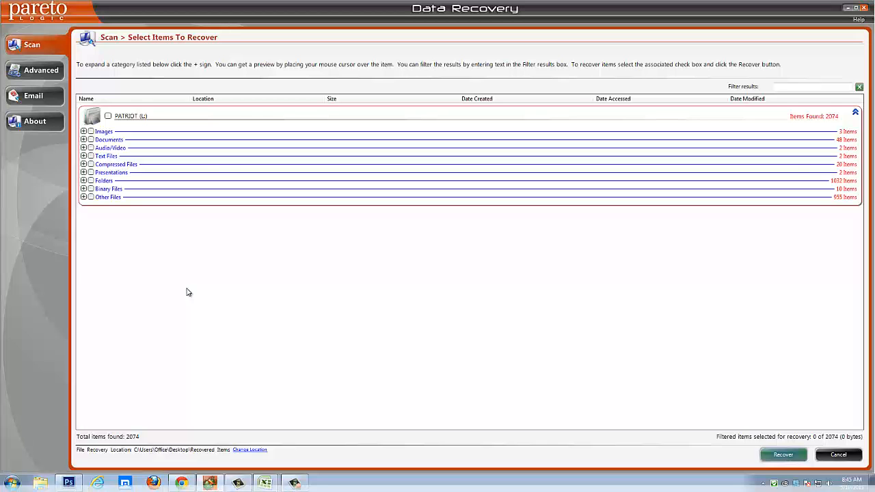
pyautogui.moveTo(211, 315)
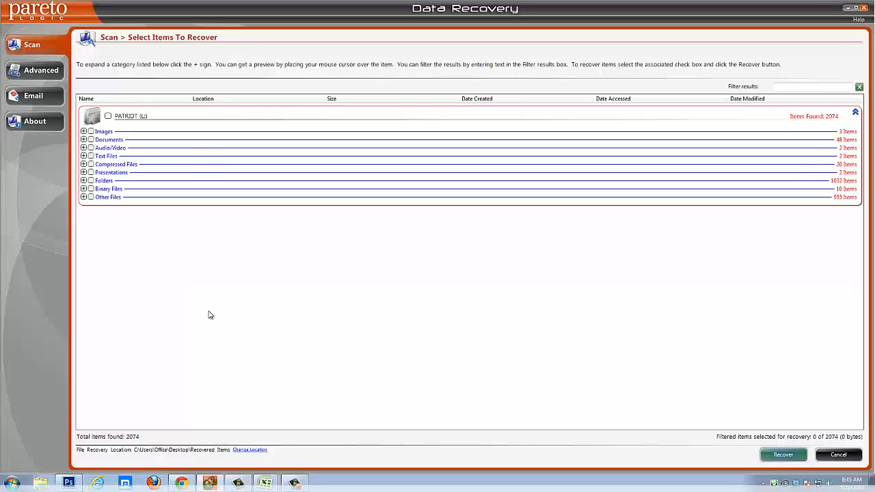
pyautogui.moveTo(218, 317)
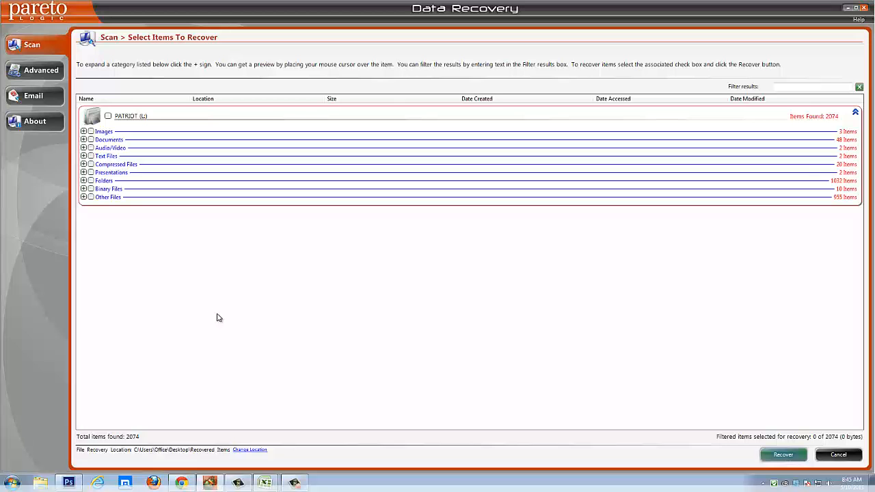
pyautogui.moveTo(451, 32)
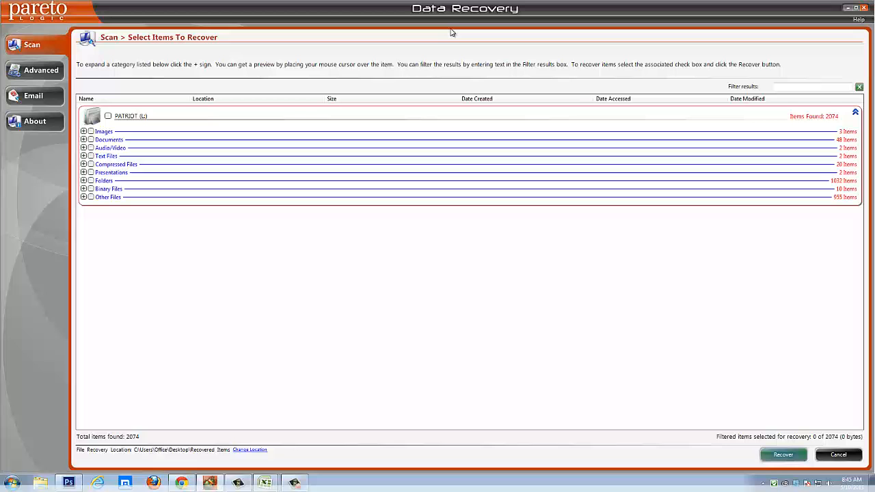
pyautogui.moveTo(326, 371)
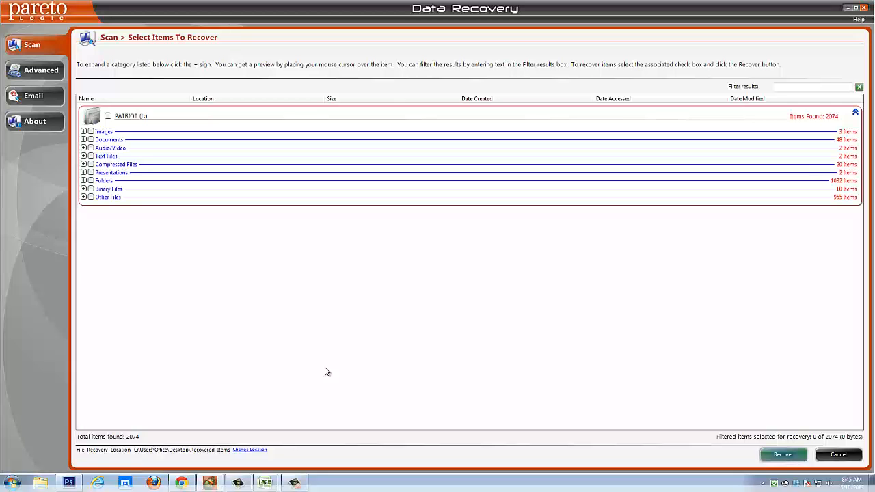
pyautogui.moveTo(359, 455)
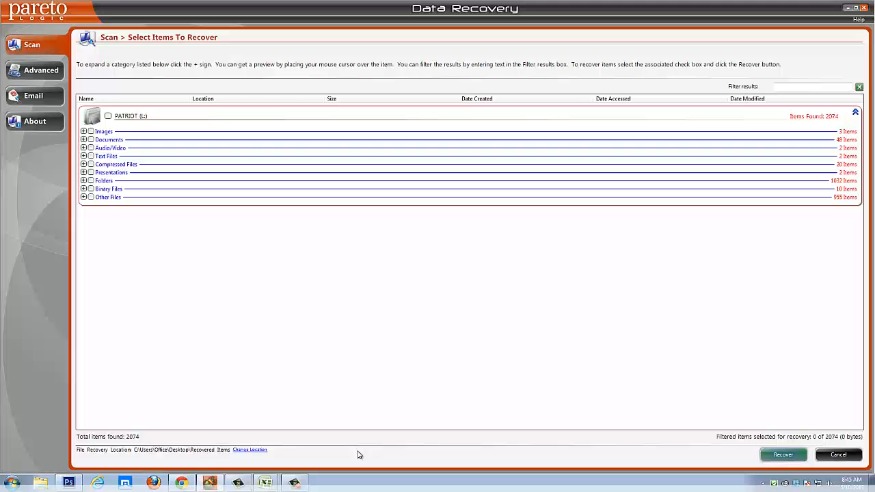
pyautogui.moveTo(354, 470)
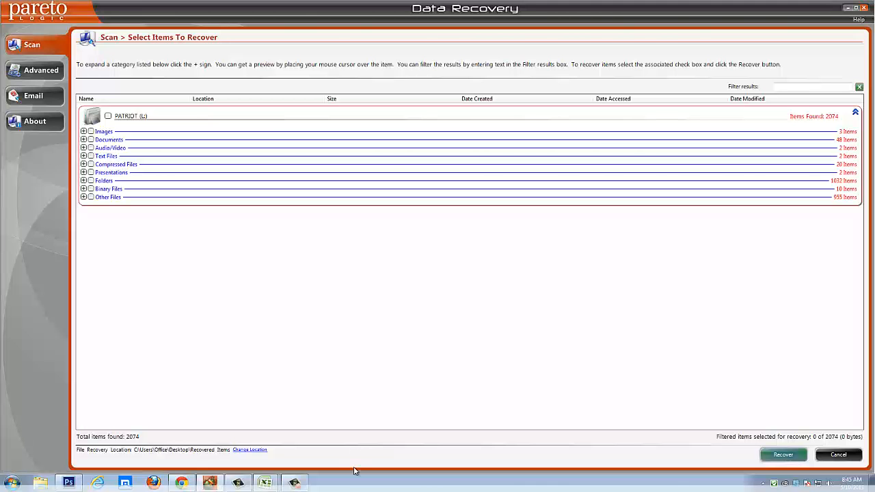